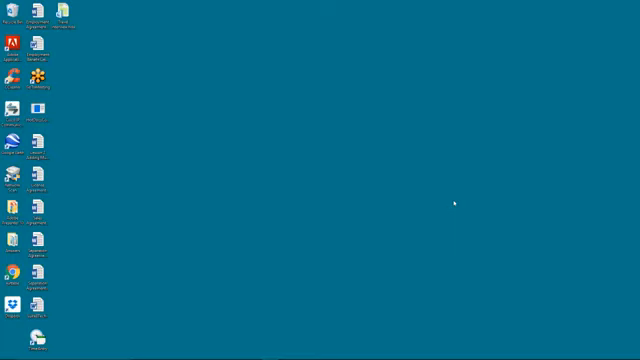
{"action": "mouse_move", "coordinate": [364, 180]}
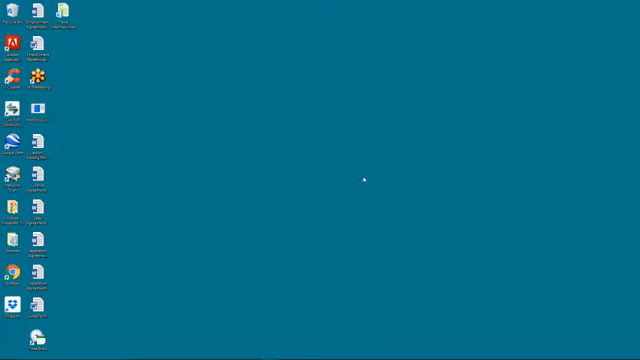
{"action": "mouse_move", "coordinate": [364, 178]}
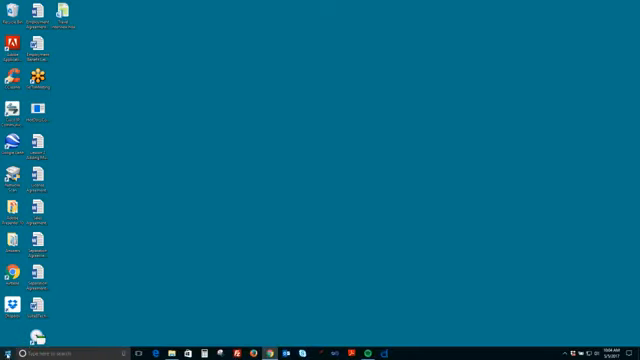
Bring up the Start menu's app list and scroll down toward the HotDocs folder.
{"action": "left_click", "coordinate": [8, 352]}
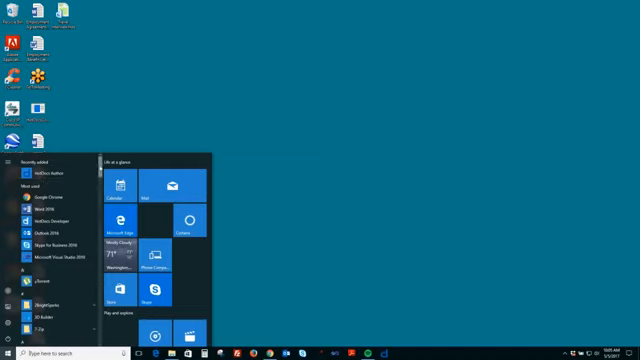
{"action": "scroll", "scroll_direction": "down", "scroll_amount": 3}
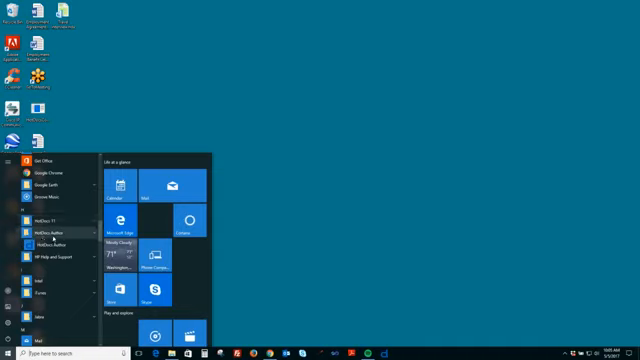
{"action": "mouse_move", "coordinate": [40, 246]}
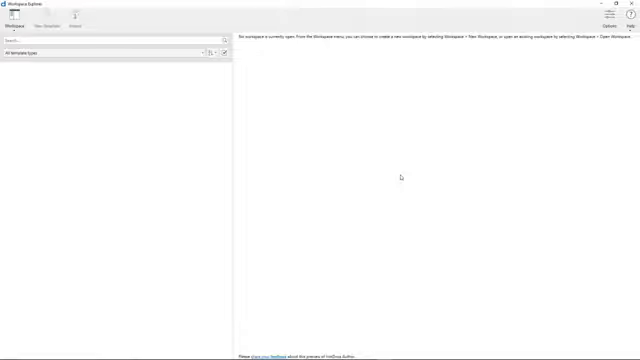
{"action": "mouse_move", "coordinate": [162, 82]}
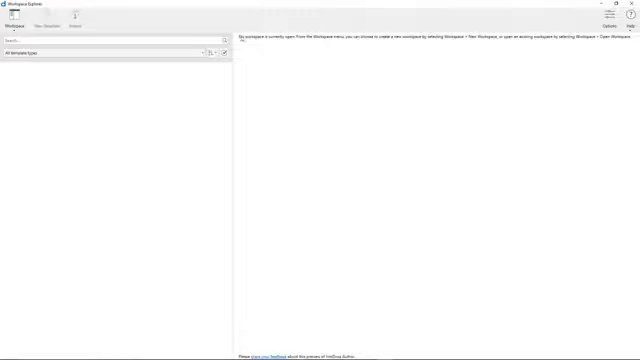
{"action": "mouse_move", "coordinate": [288, 48]}
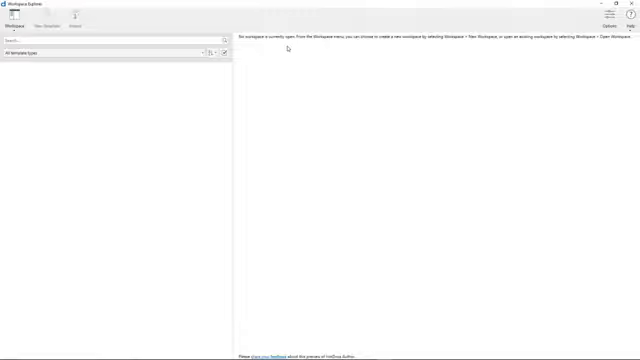
{"action": "mouse_move", "coordinate": [290, 148]}
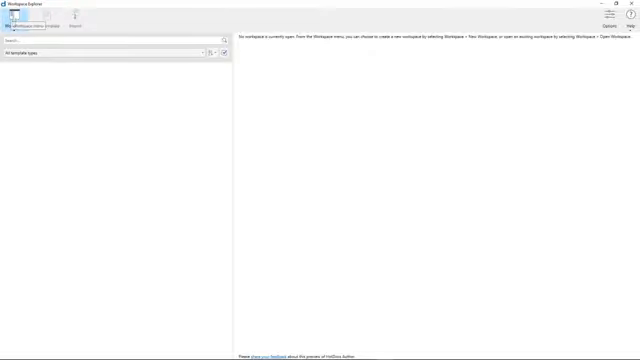
Start a New Workspace from the Workspace Explorer ribbon.
{"action": "left_click", "coordinate": [16, 20]}
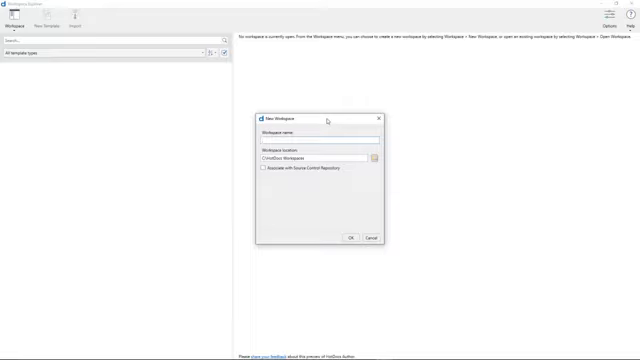
Name the new workspace 'Test' in the New Workspace dialog.
{"action": "type", "text": "Test"}
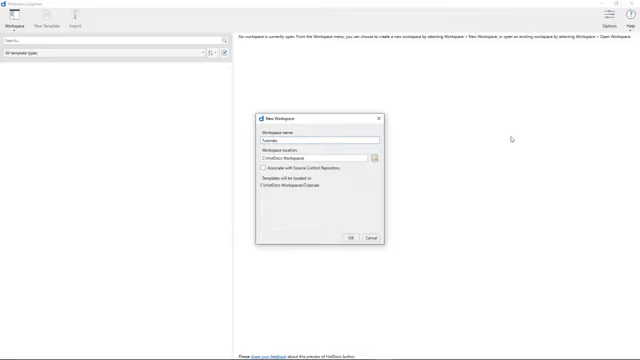
{"action": "mouse_move", "coordinate": [514, 136]}
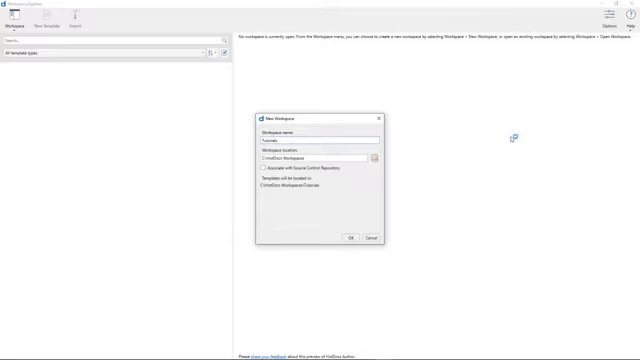
{"action": "mouse_move", "coordinate": [514, 144]}
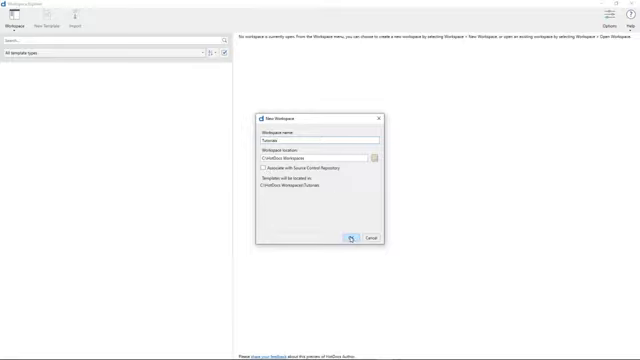
Confirm with OK so the empty workspace is created and opened.
{"action": "left_click", "coordinate": [354, 236]}
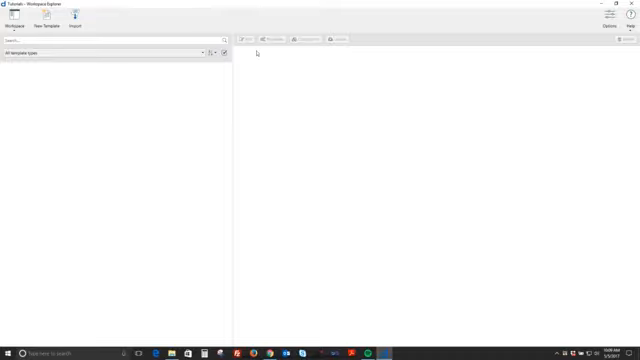
{"action": "mouse_move", "coordinate": [120, 112]}
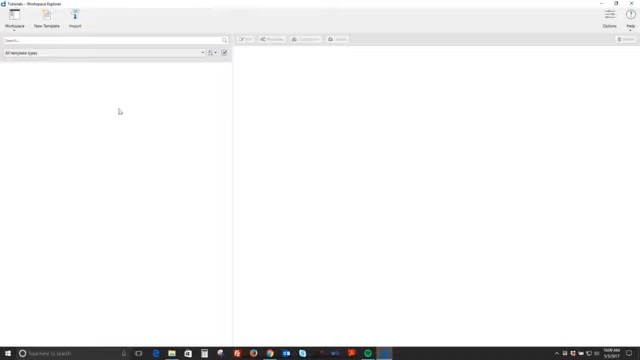
{"action": "mouse_move", "coordinate": [216, 156]}
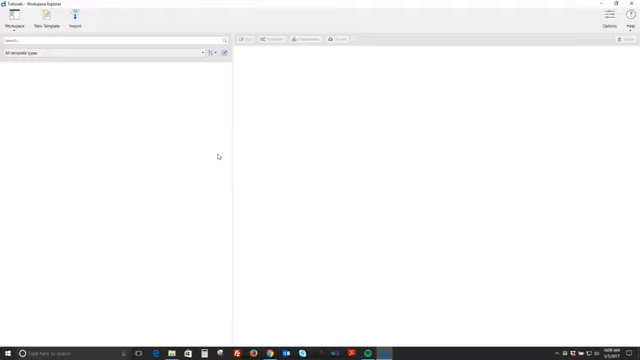